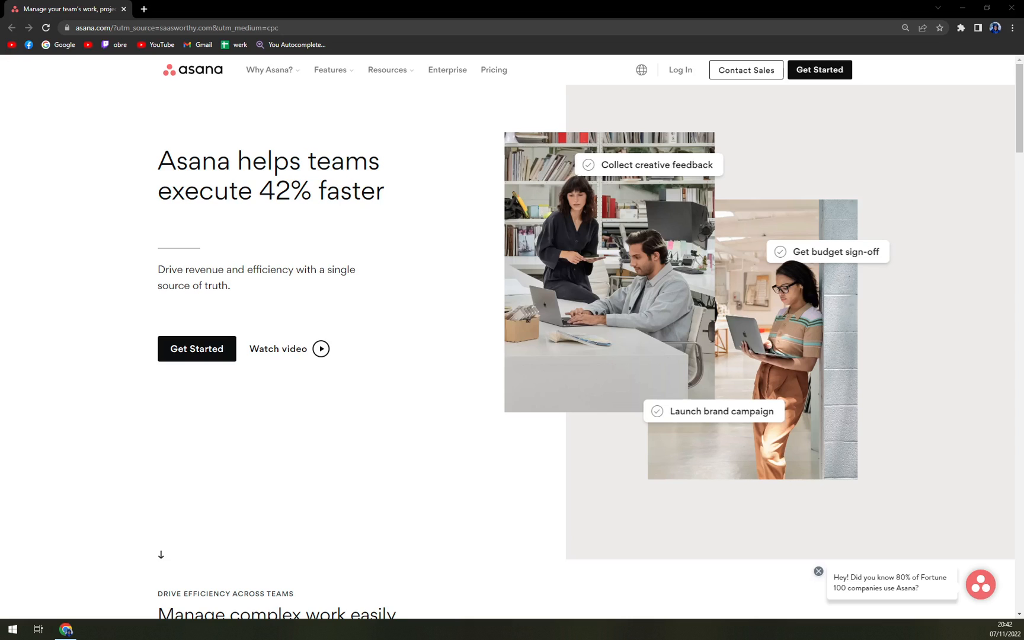
Scroll from the homepage hero banner down to the 'Manage complex work easily' List view section
scroll("down", 3)
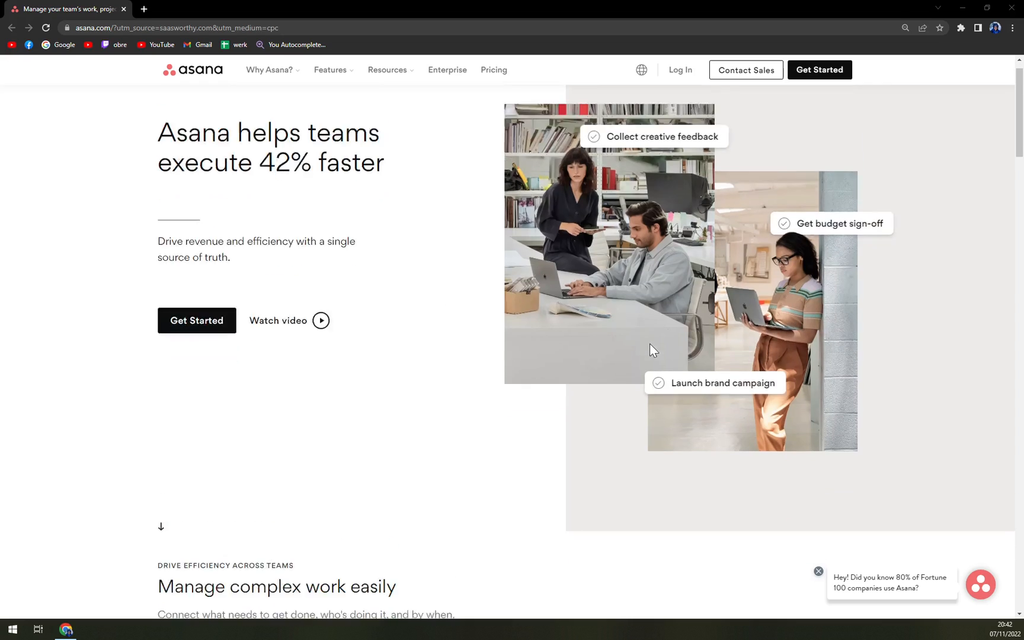
scroll("down", 3)
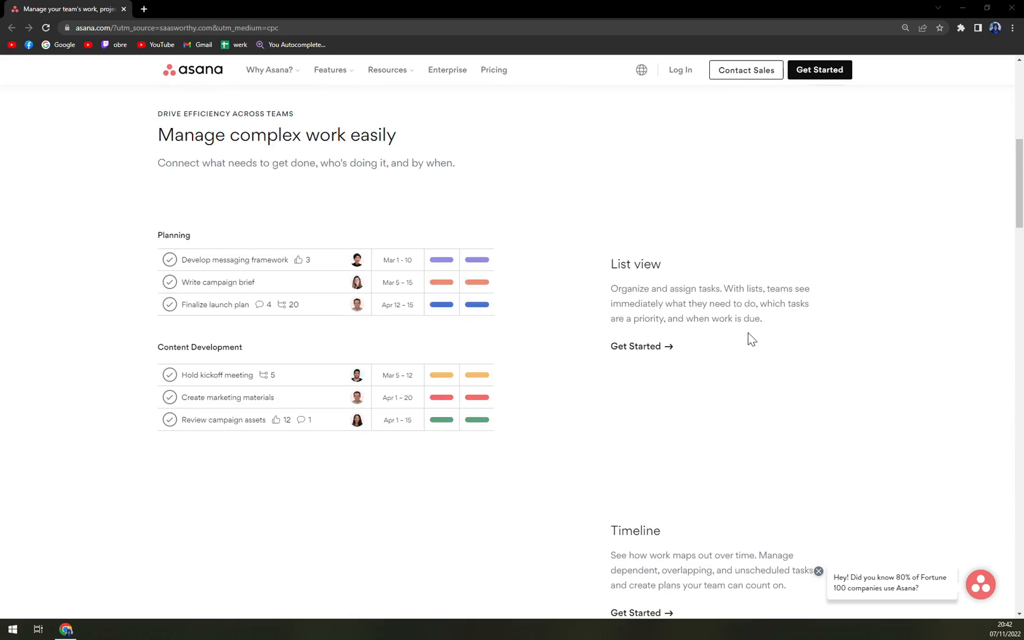
mouse_move(780, 344)
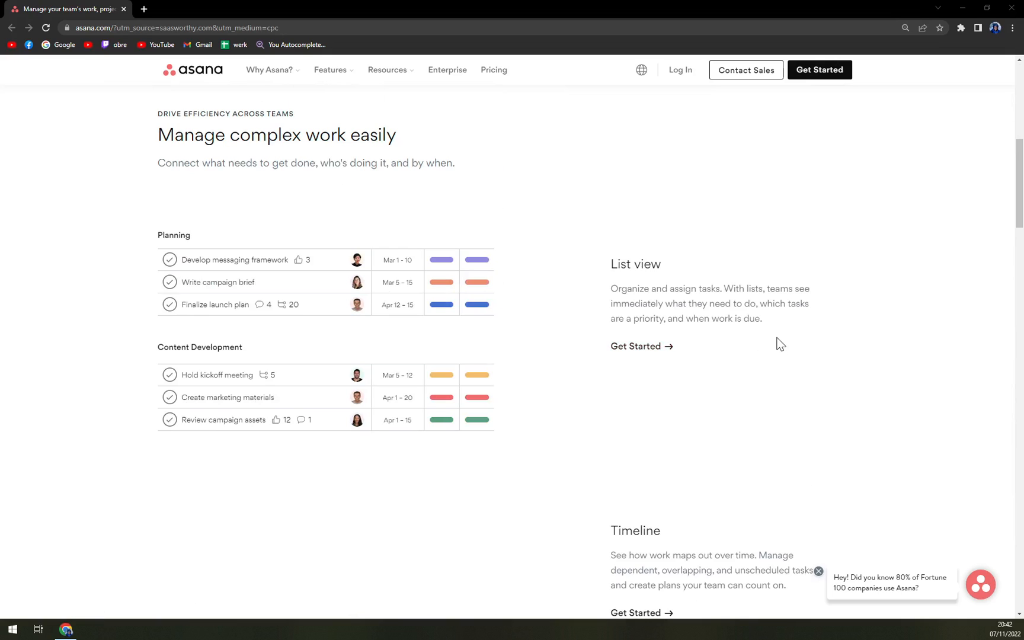
mouse_move(762, 328)
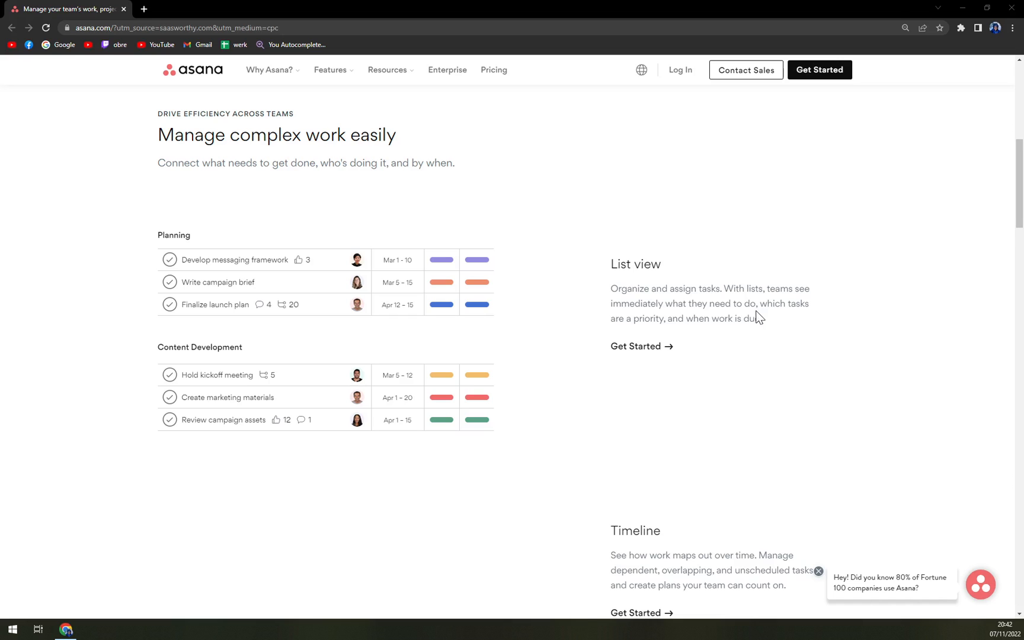
scroll("down", 3)
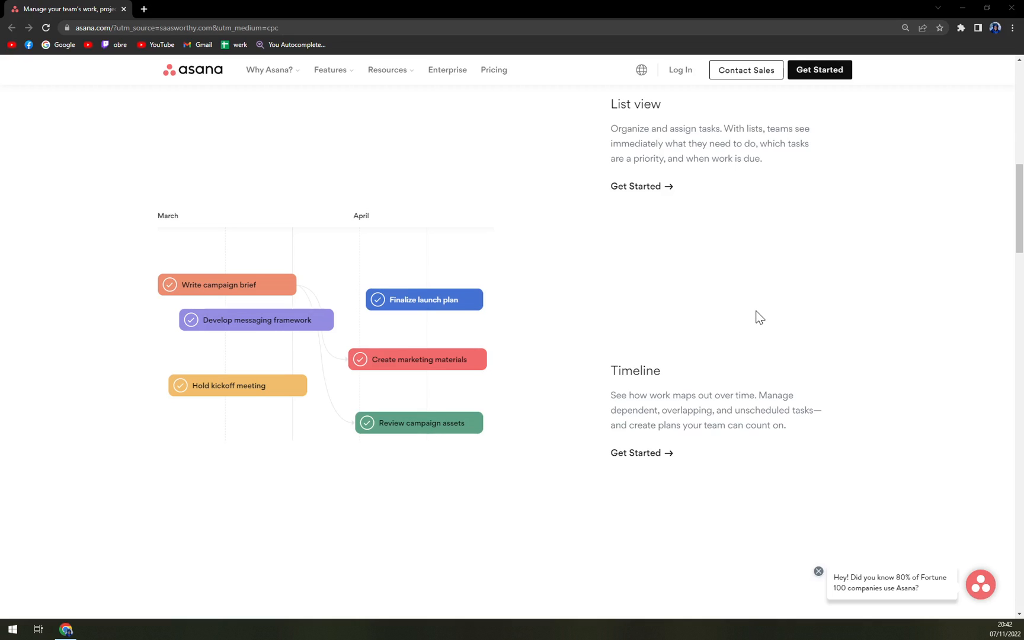
mouse_move(757, 313)
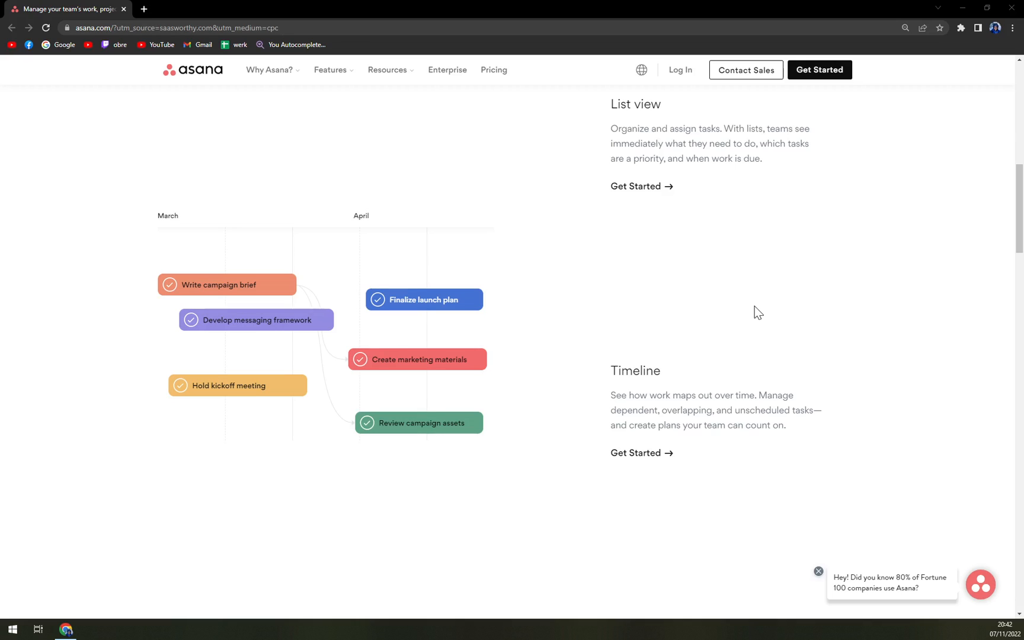
mouse_move(748, 328)
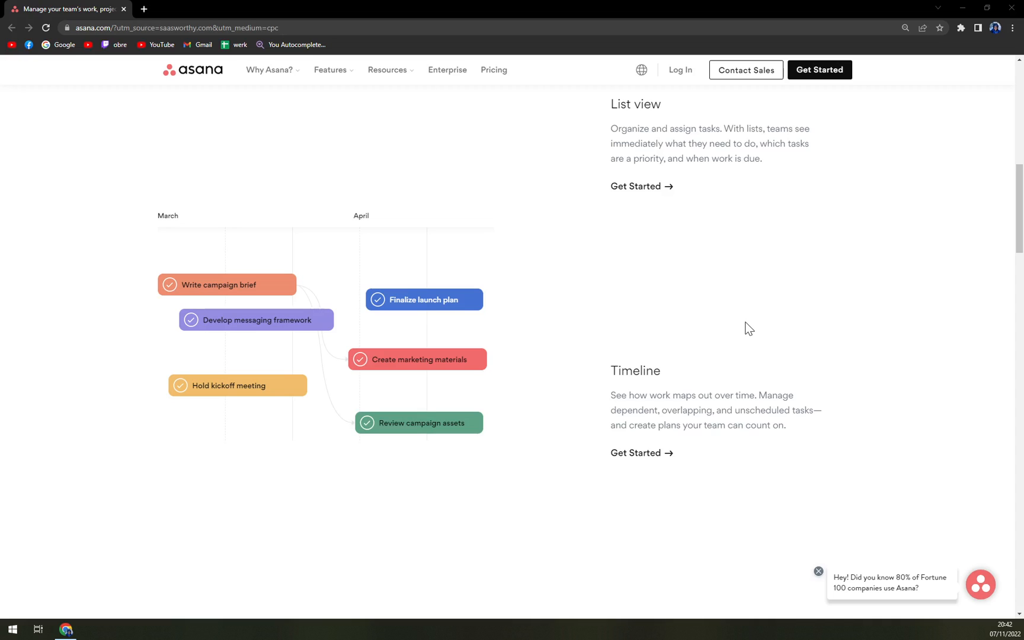
Scroll past the Timeline and Boards features to 'Prioritize revenue-driving work'
scroll("down", 3)
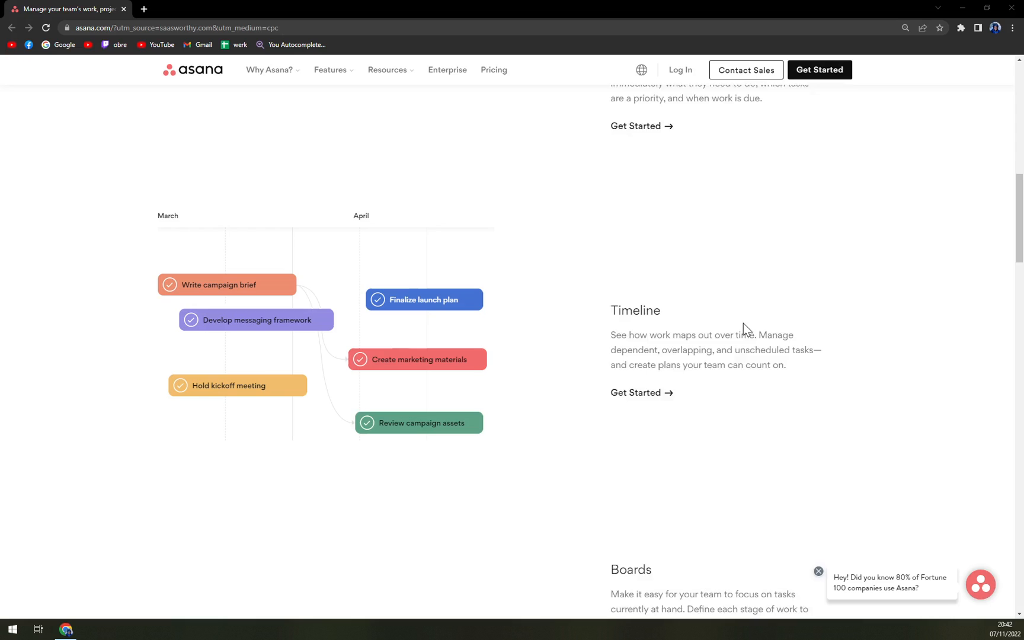
scroll("down", 3)
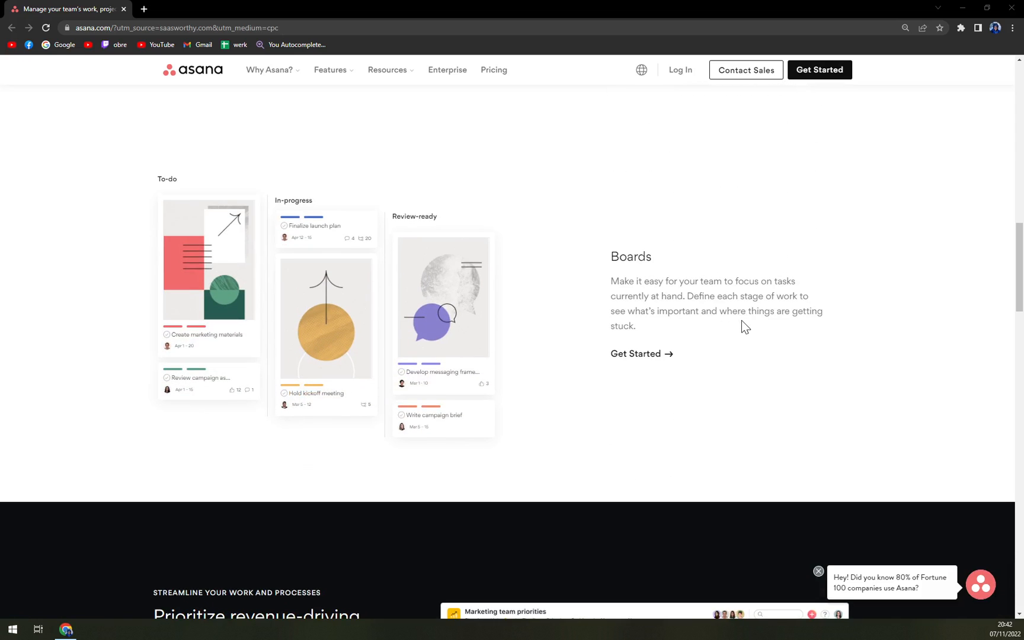
scroll("down", 3)
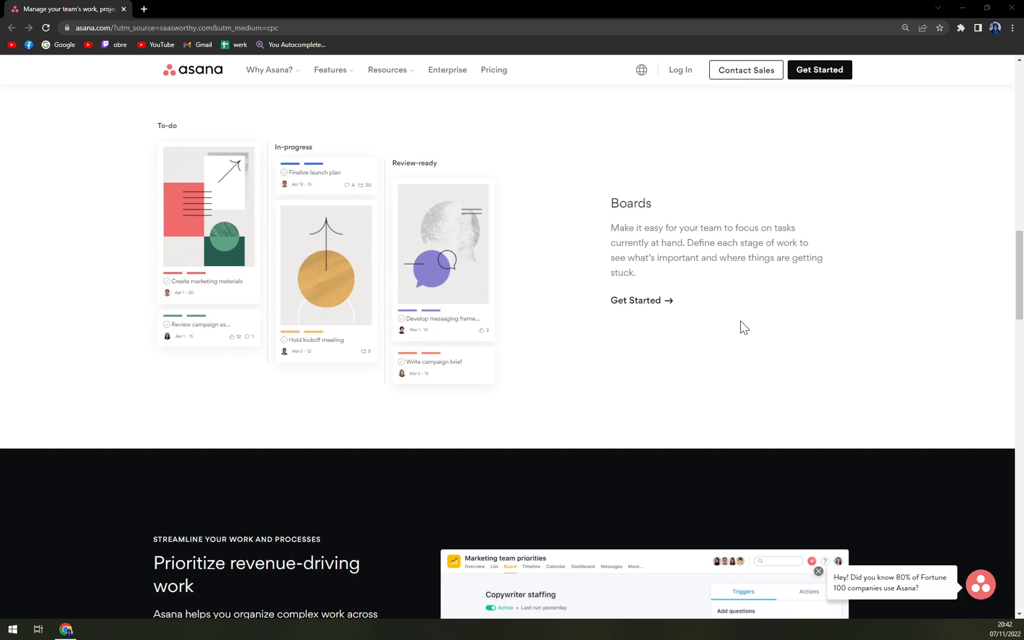
scroll("down", 3)
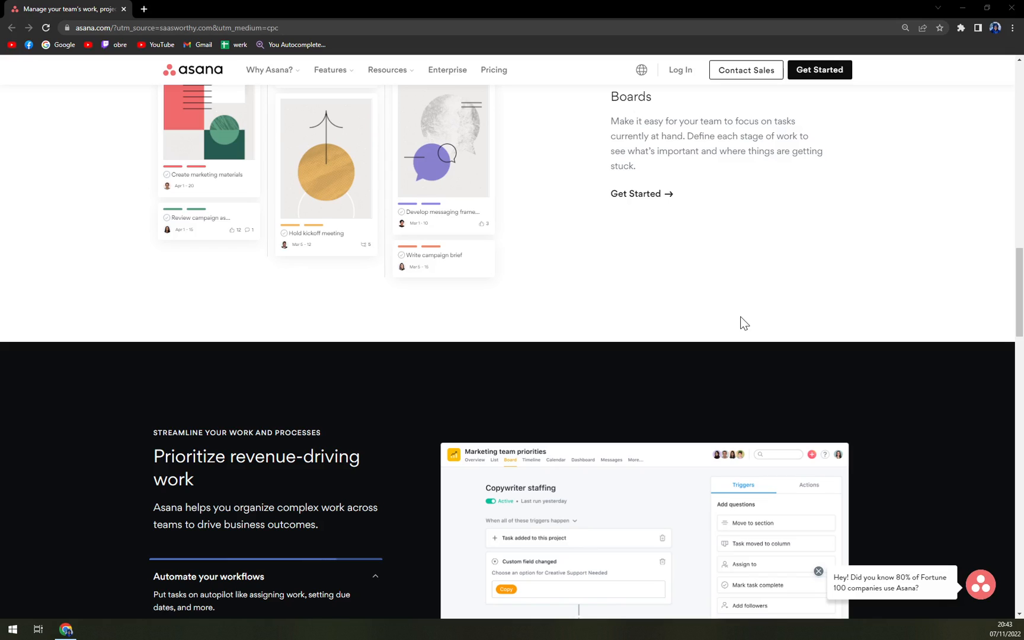
scroll("down", 3)
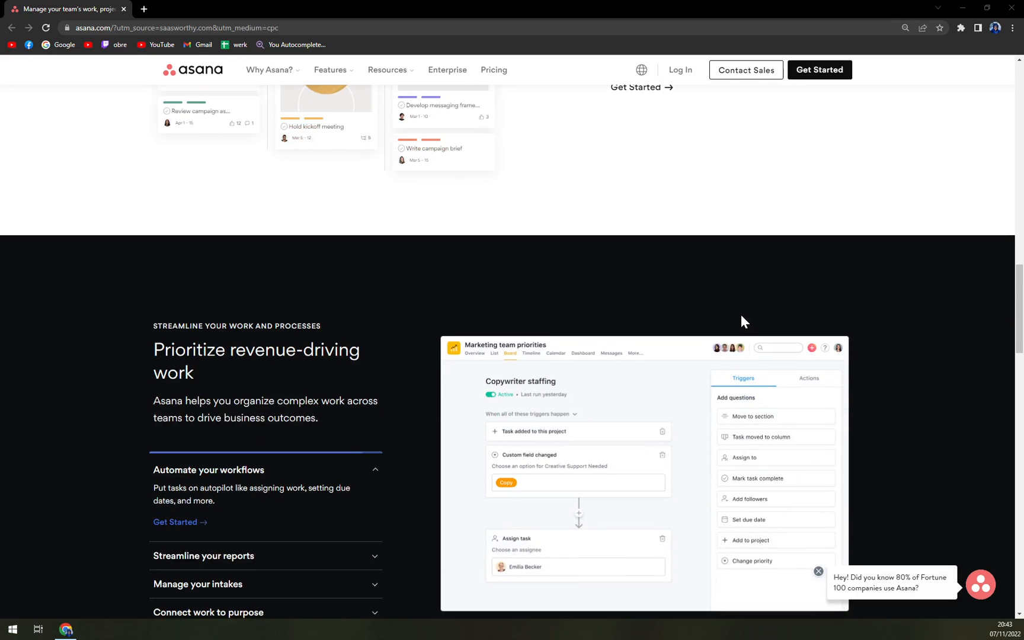
Expand the 'Streamline your reports' accordion to show its details
left_click(203, 556)
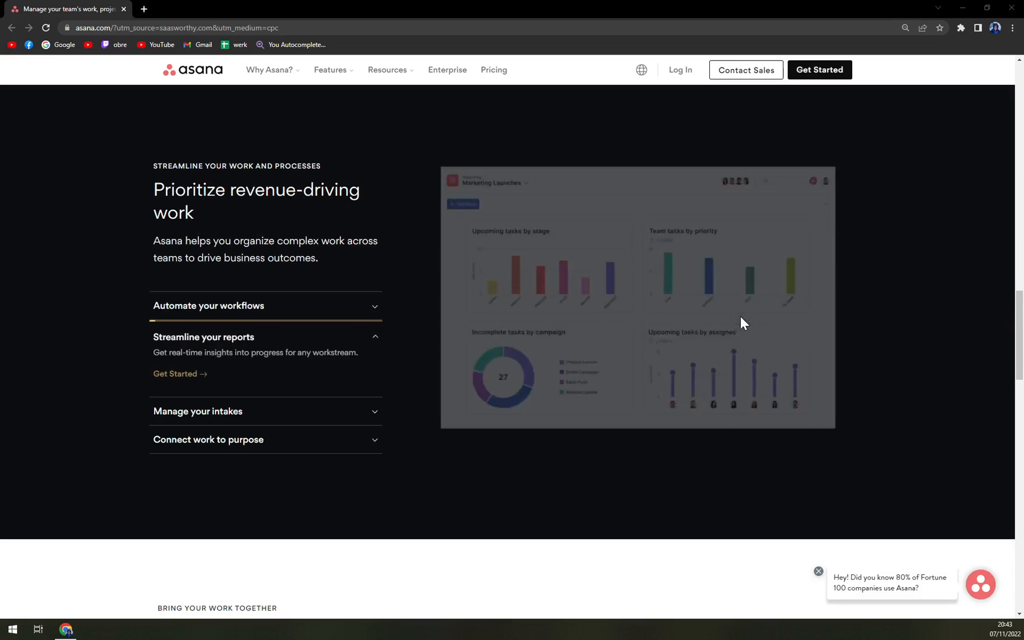
scroll("down", 3)
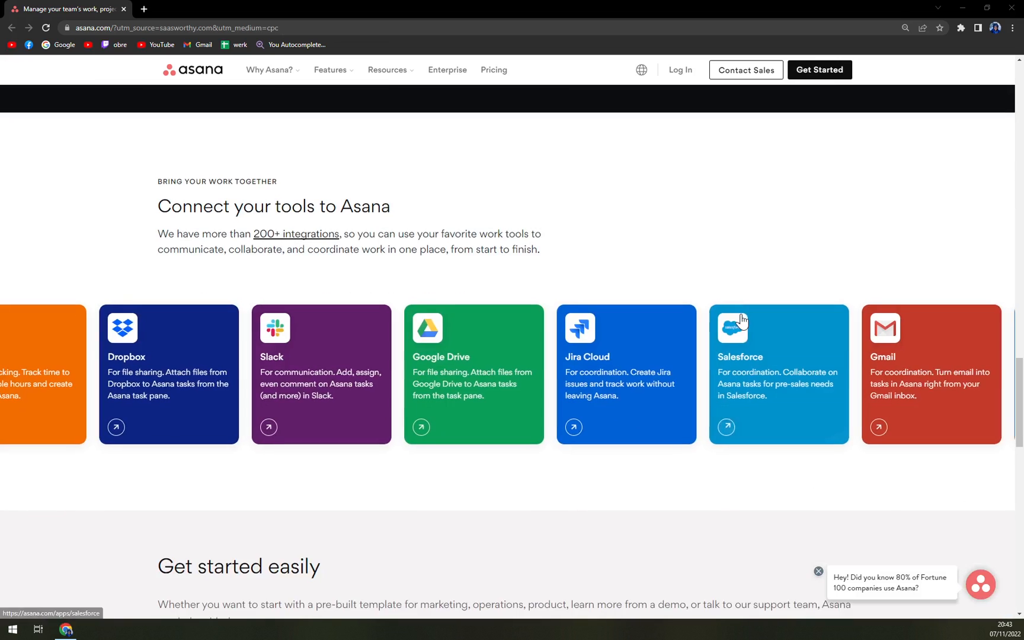
scroll("down", 3)
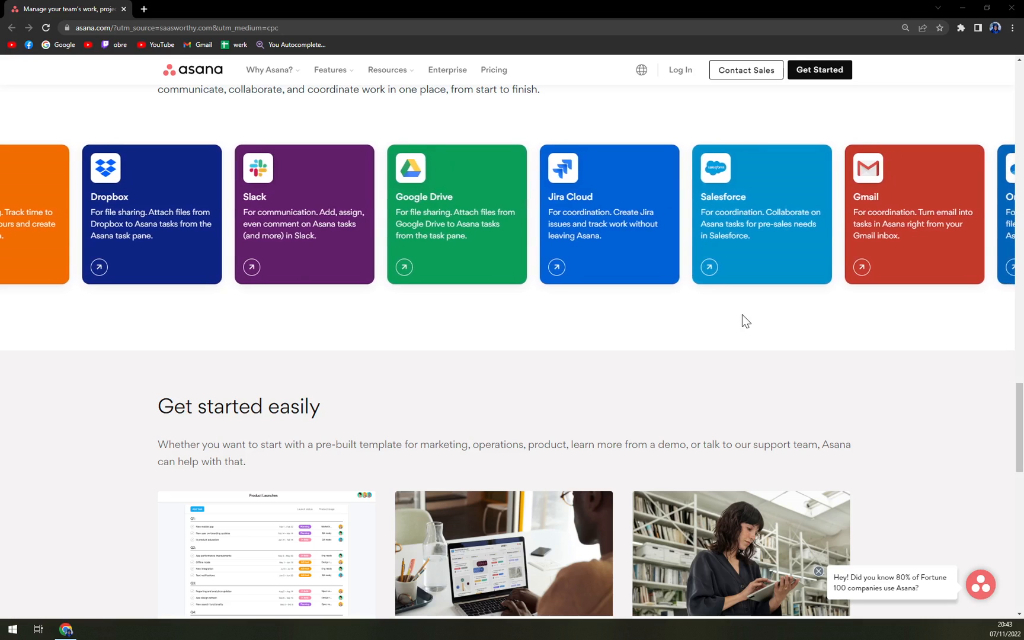
Browse the integrations cards and 'Get started easily' section down to the footer
scroll("down", 3)
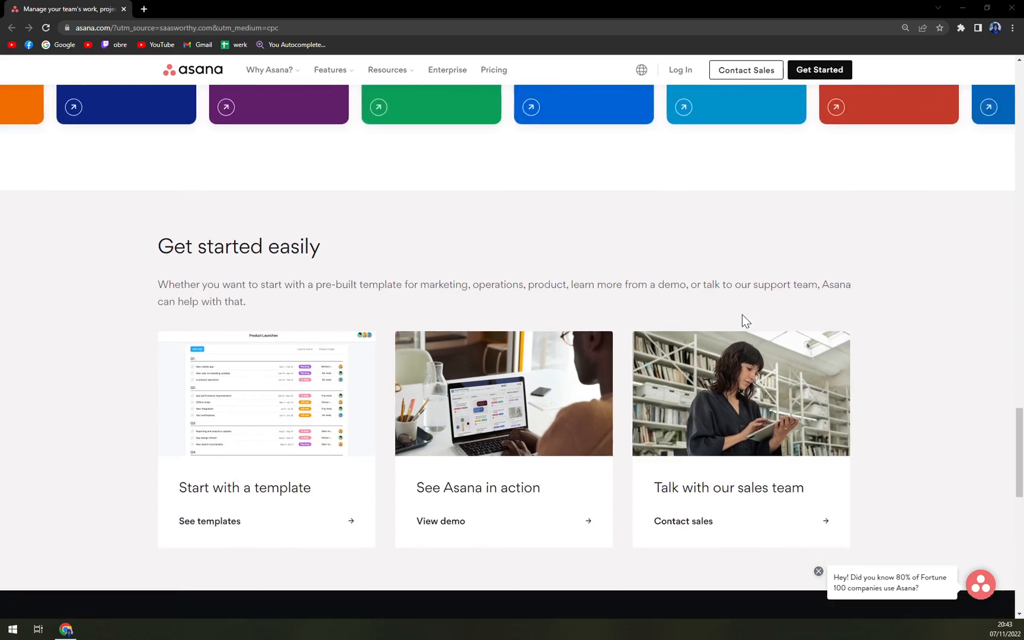
scroll("down", 3)
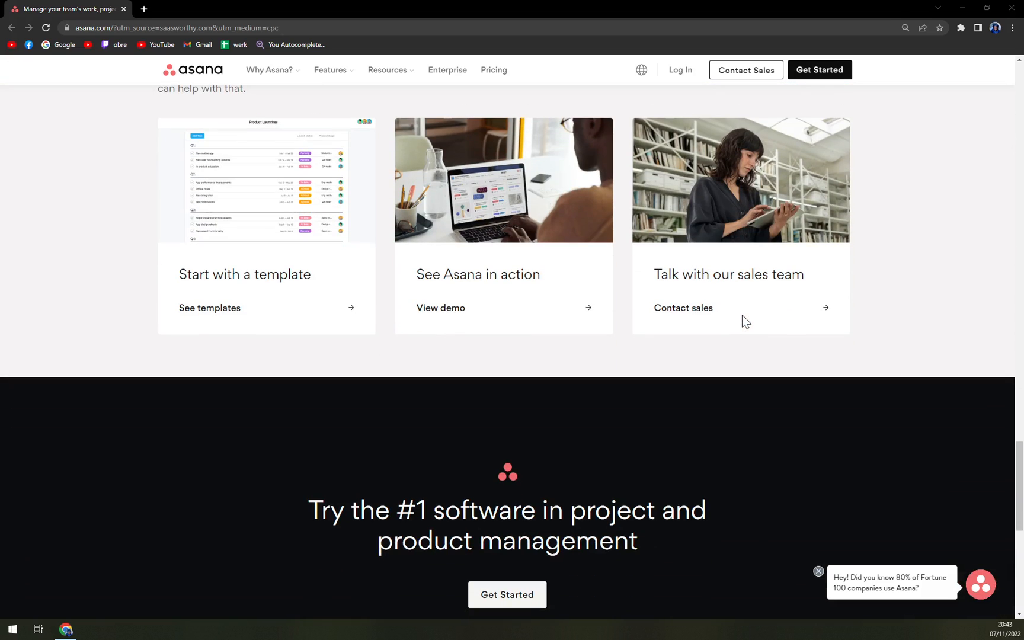
scroll("down", 3)
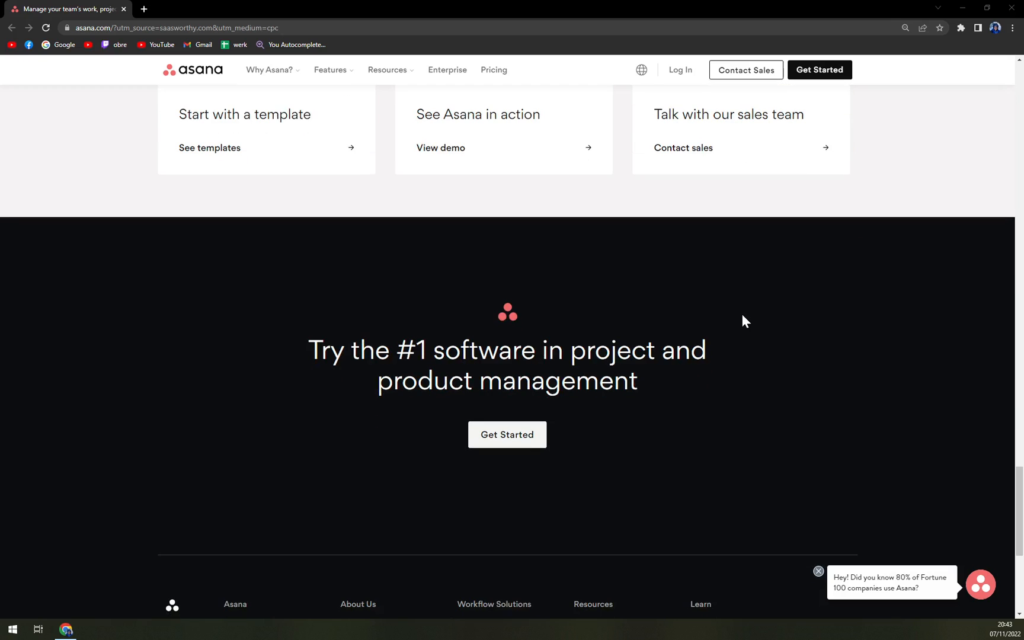
scroll("down", 3)
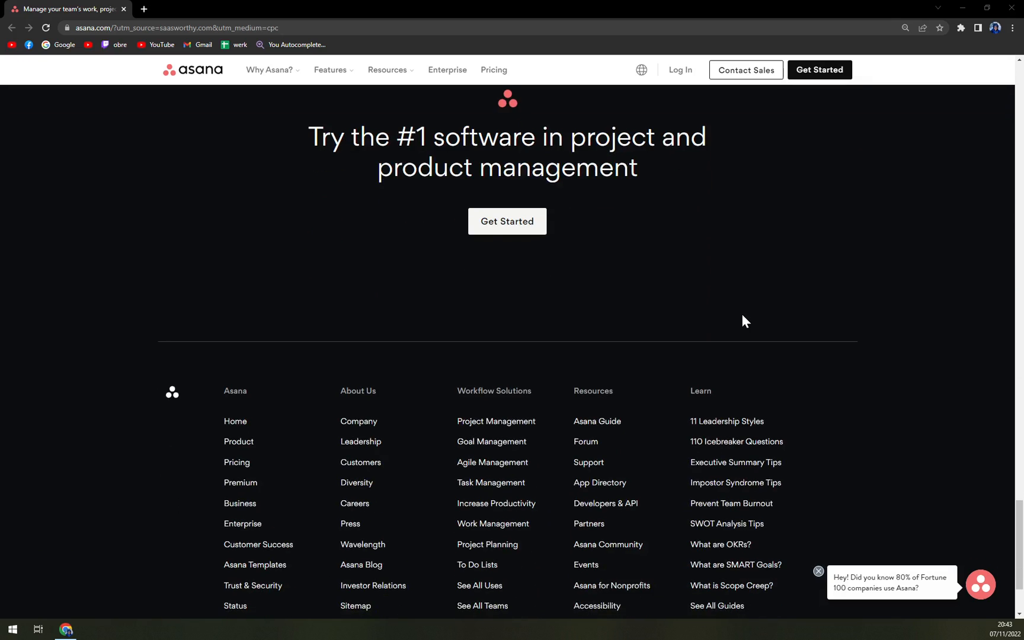
scroll("up", 3)
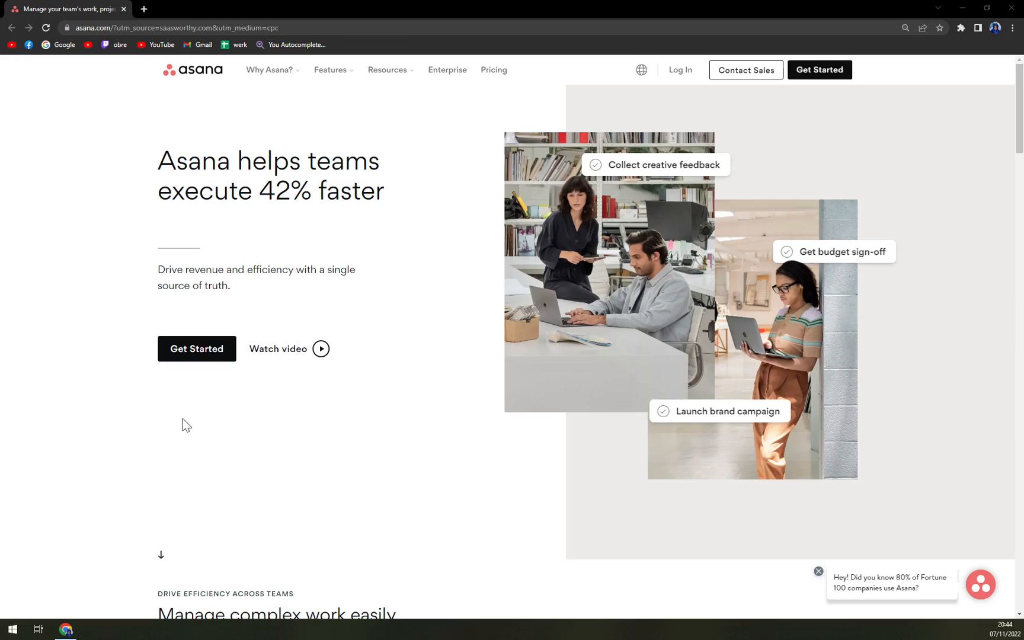
Go to the Pricing page and view the Basic, Premium and Business plan cards
left_click(493, 70)
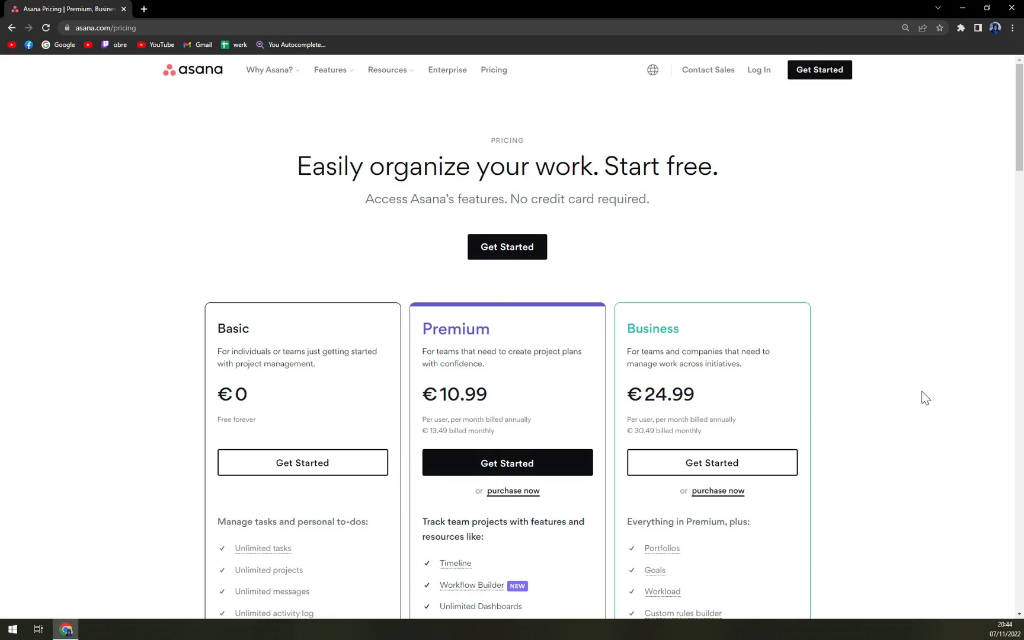
scroll("down", 3)
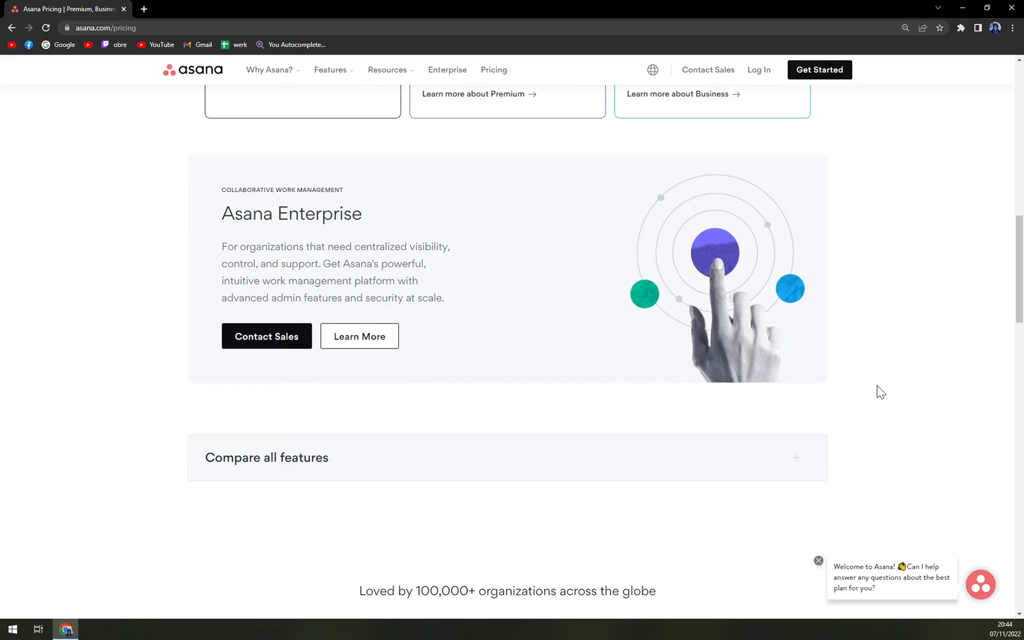
scroll("up", 3)
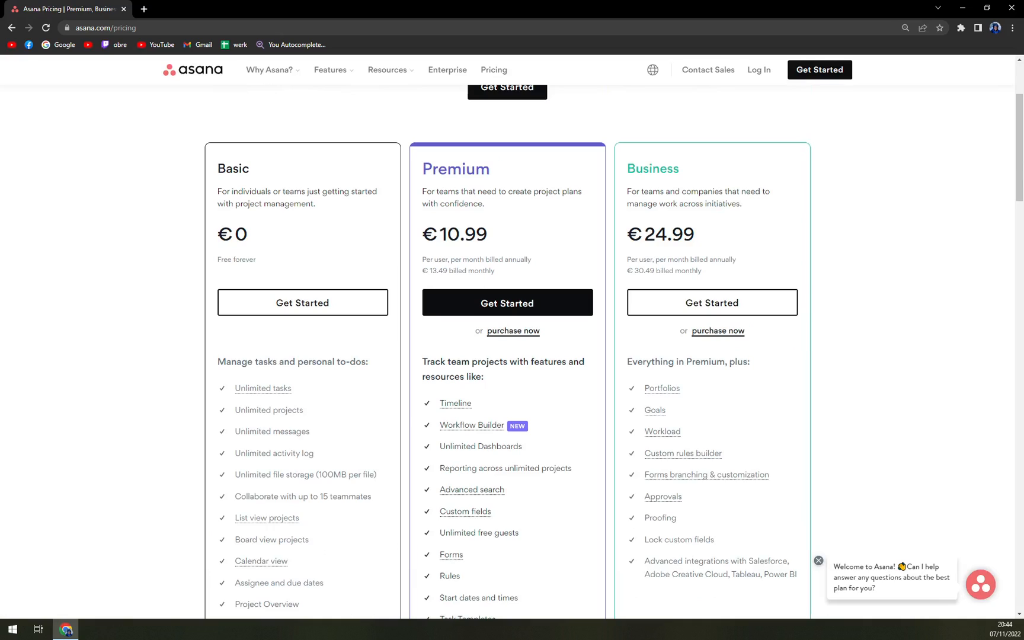
mouse_move(132, 280)
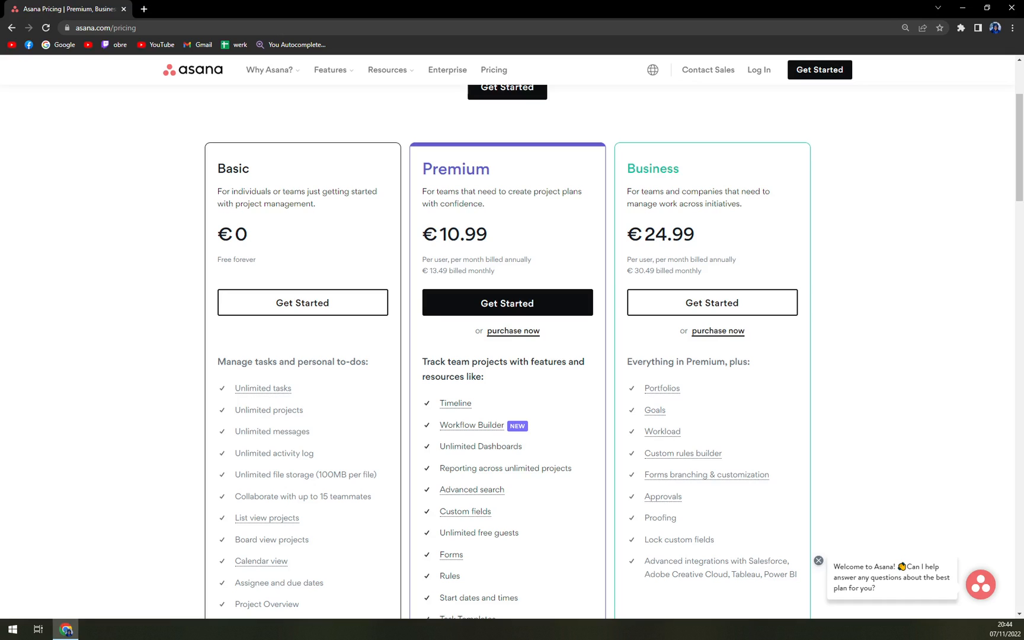
mouse_move(140, 294)
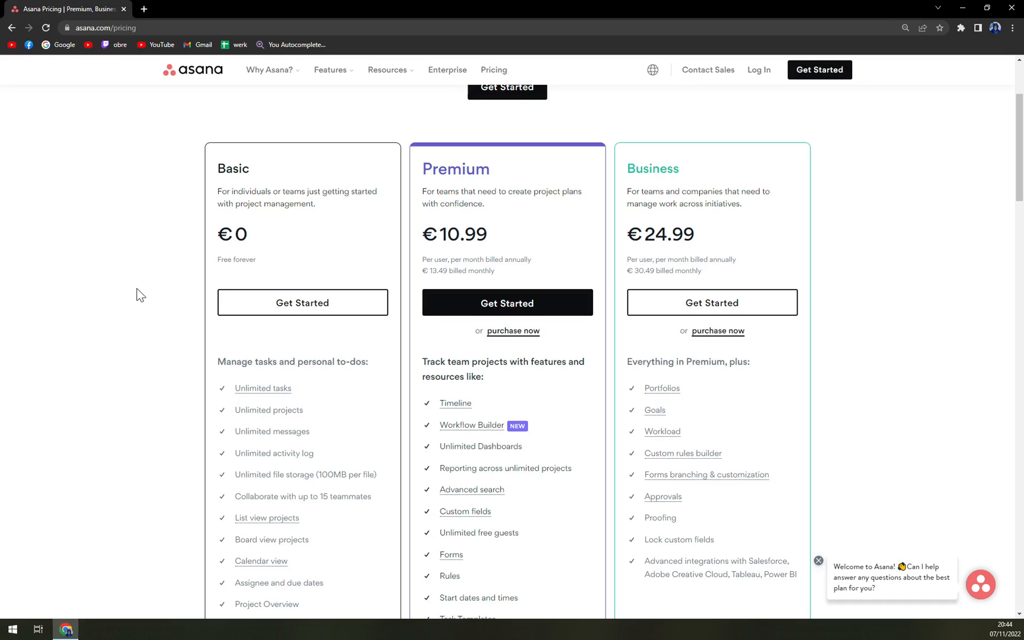
double_click(292, 362)
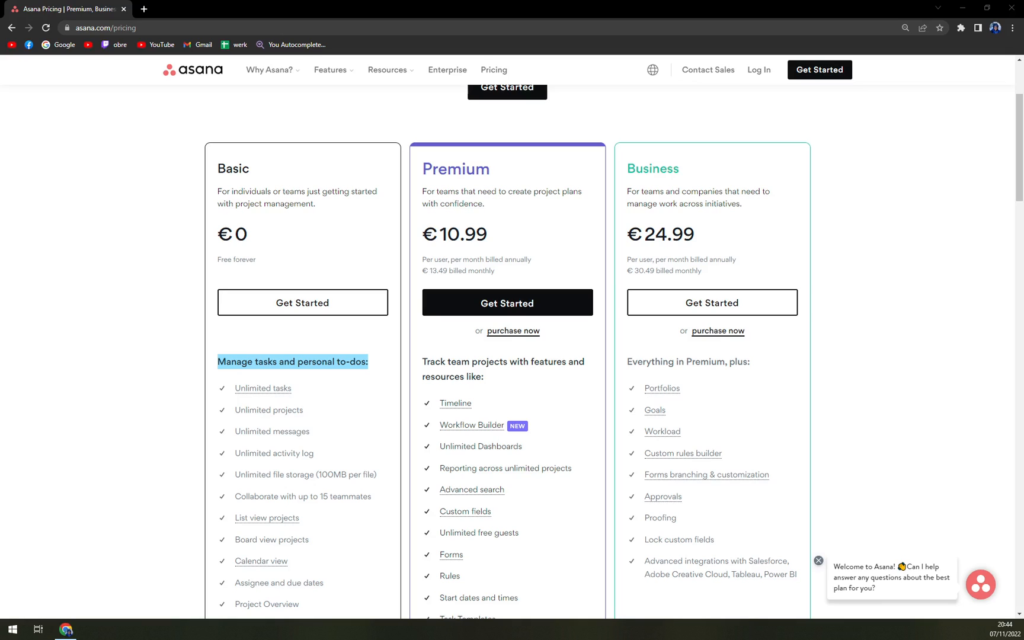
mouse_move(379, 414)
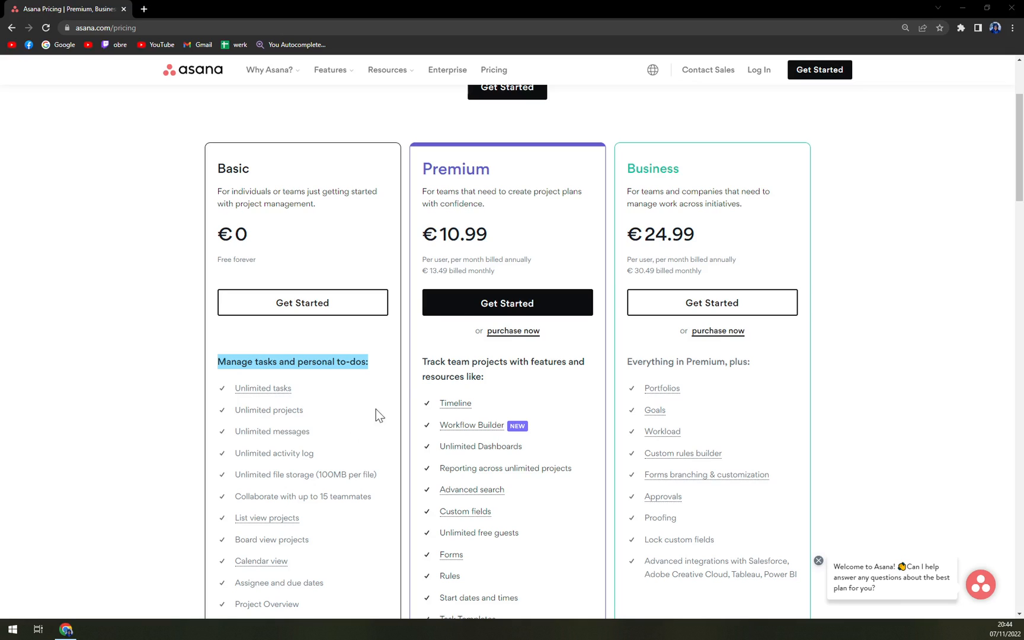
mouse_move(457, 255)
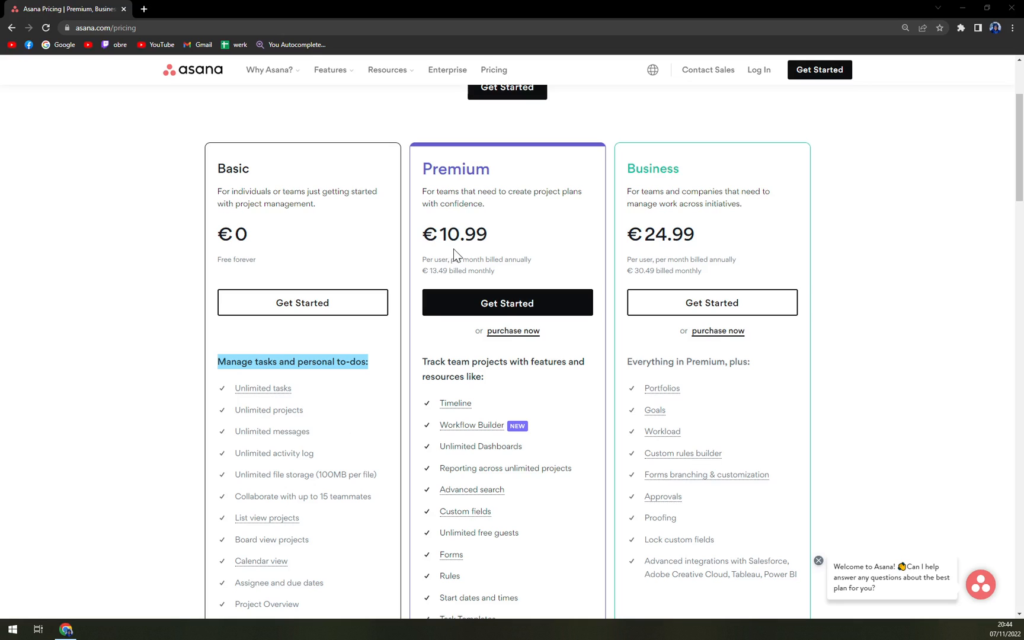
mouse_move(644, 251)
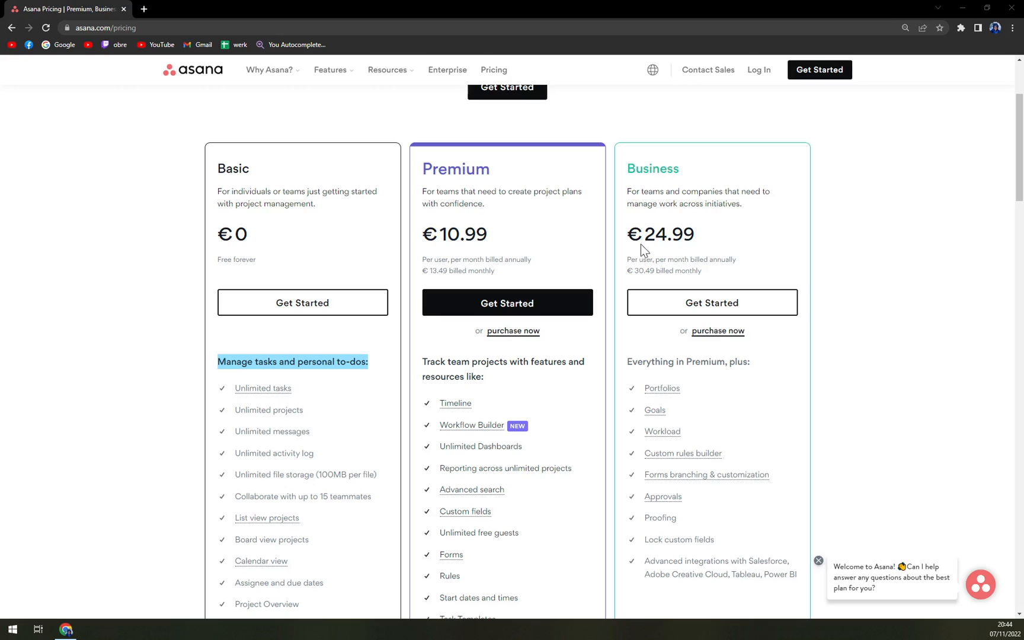
mouse_move(516, 274)
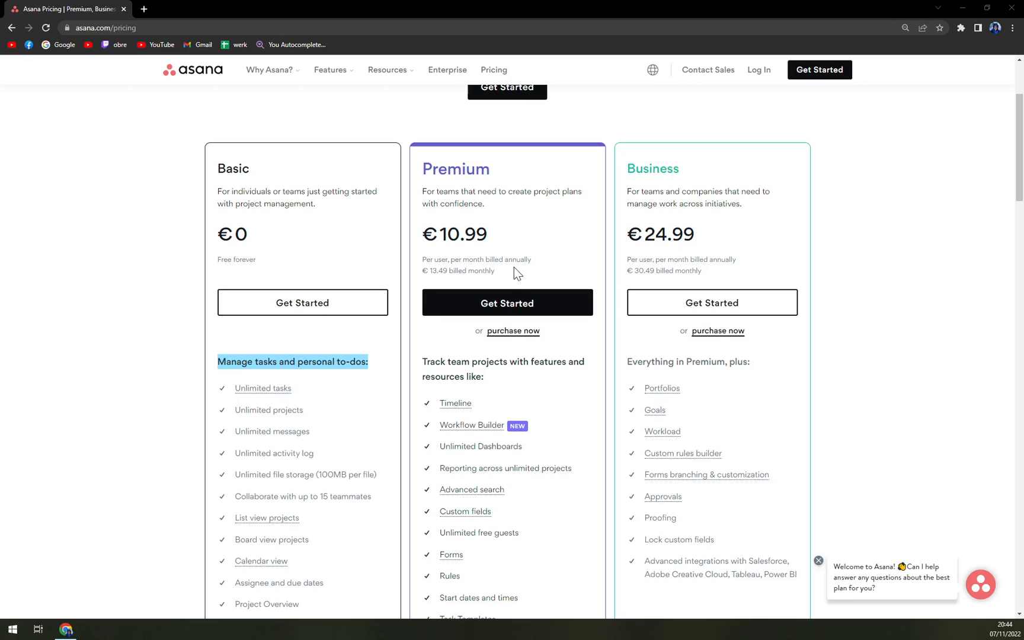
mouse_move(673, 293)
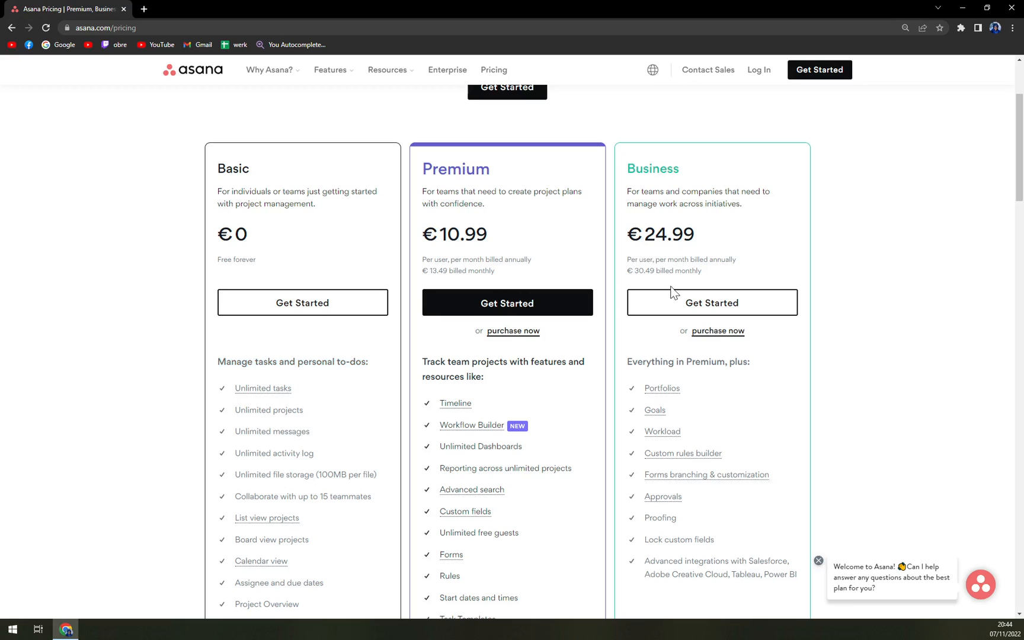
mouse_move(411, 232)
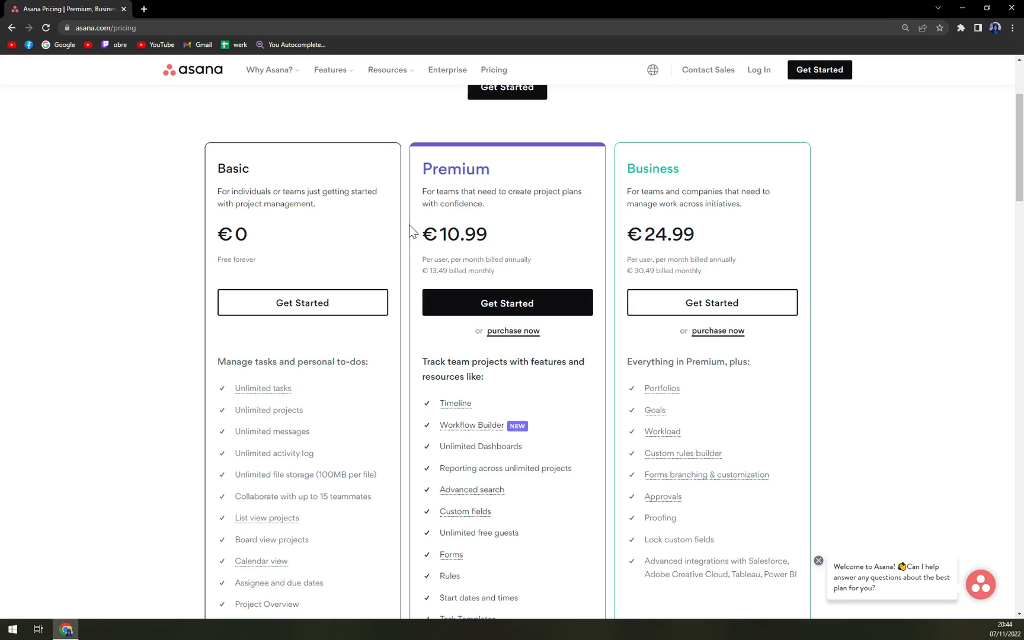
mouse_move(614, 124)
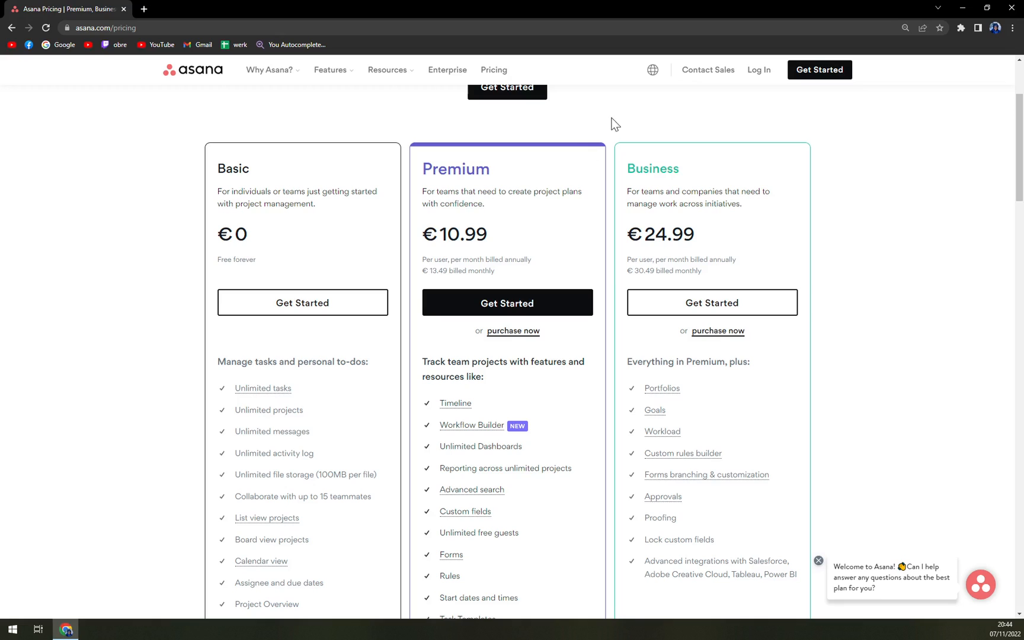
mouse_move(622, 116)
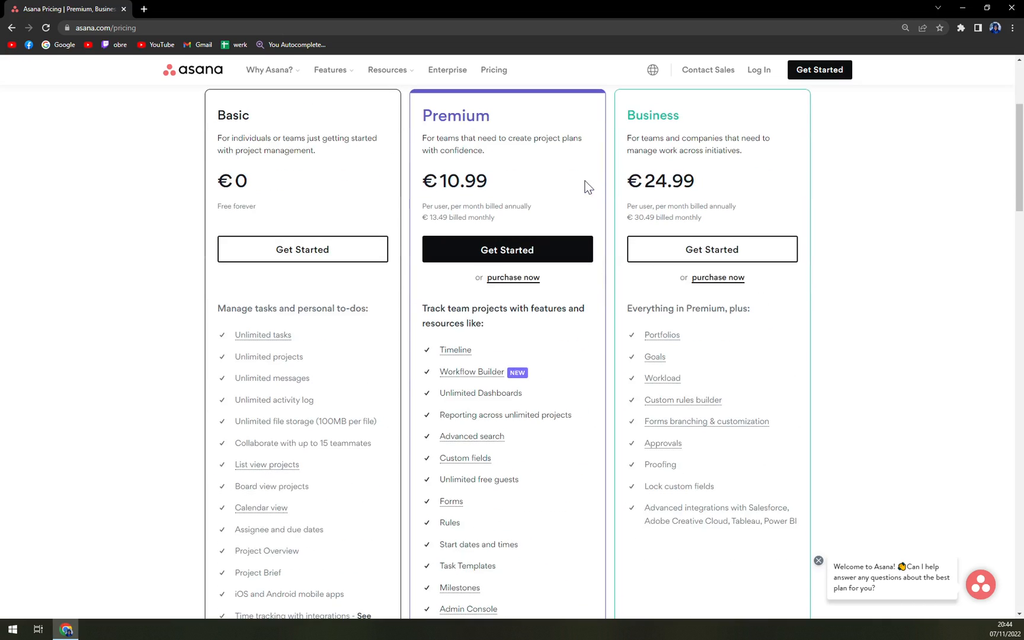
scroll("down", 3)
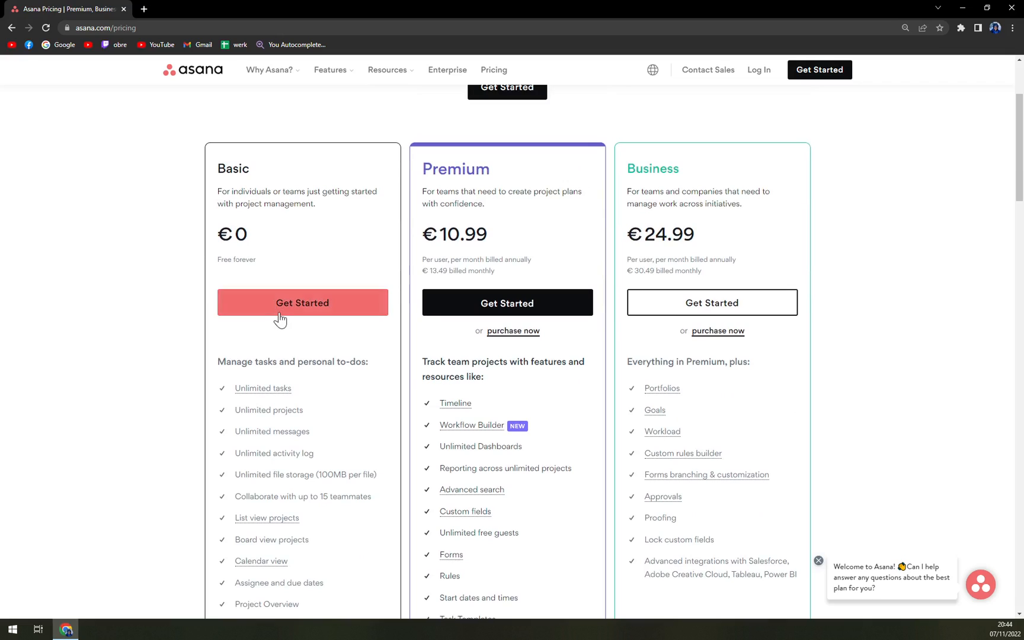
mouse_move(149, 358)
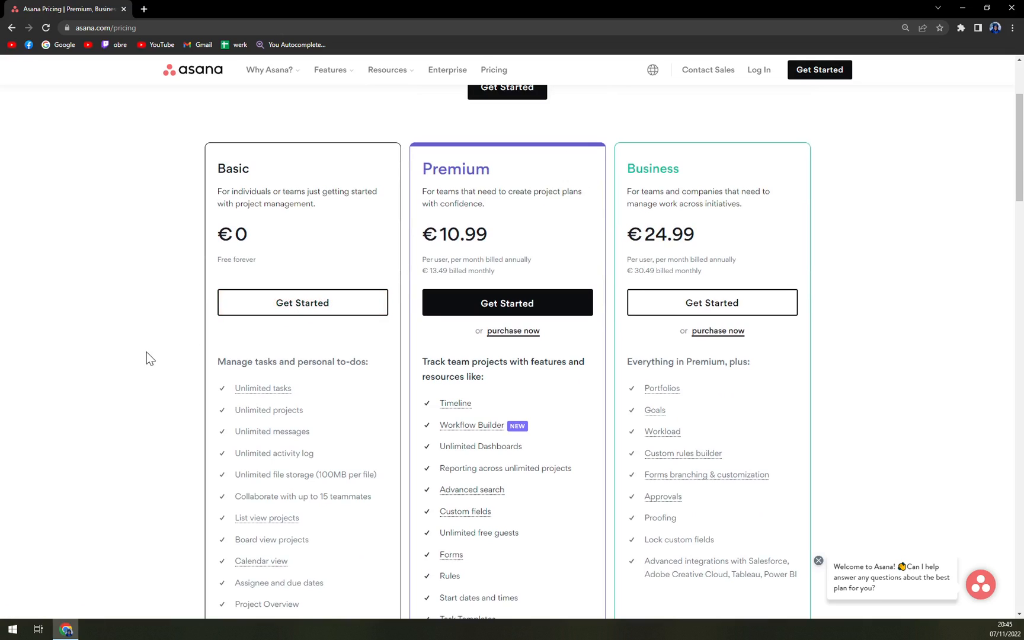
mouse_move(181, 333)
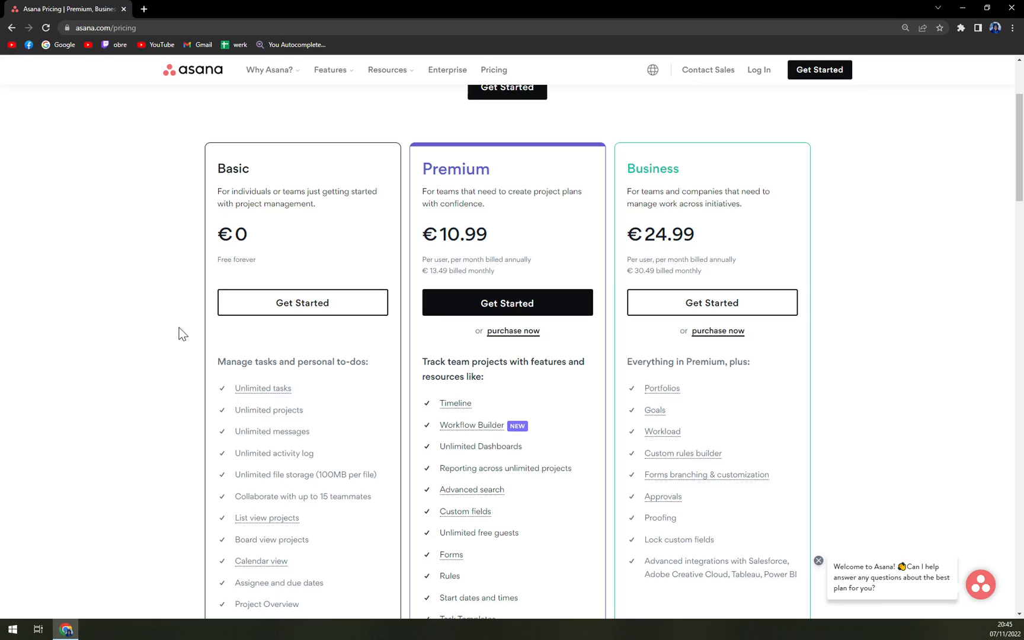
mouse_move(165, 329)
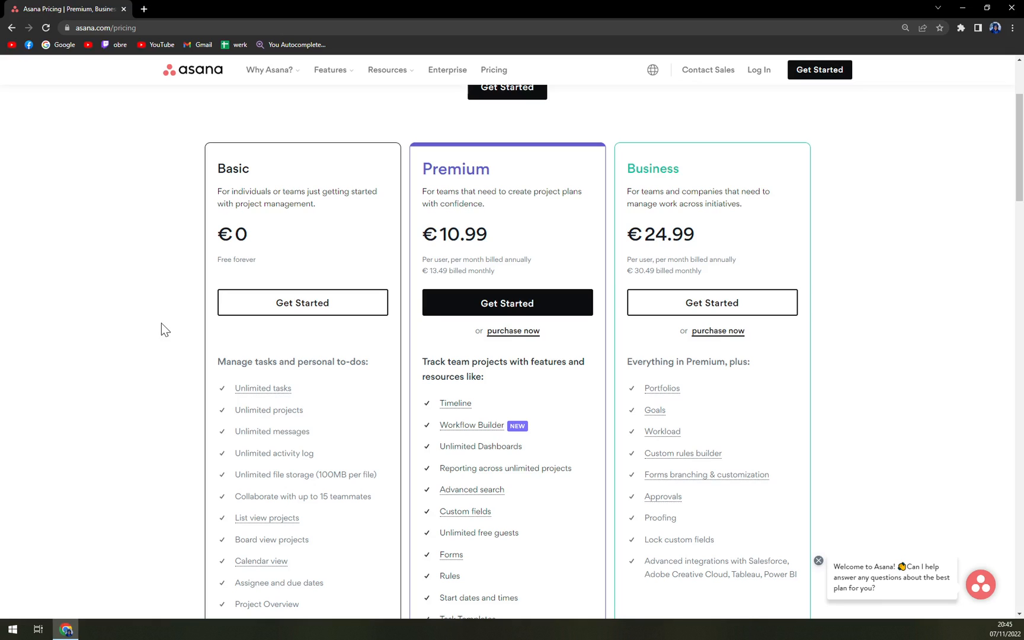